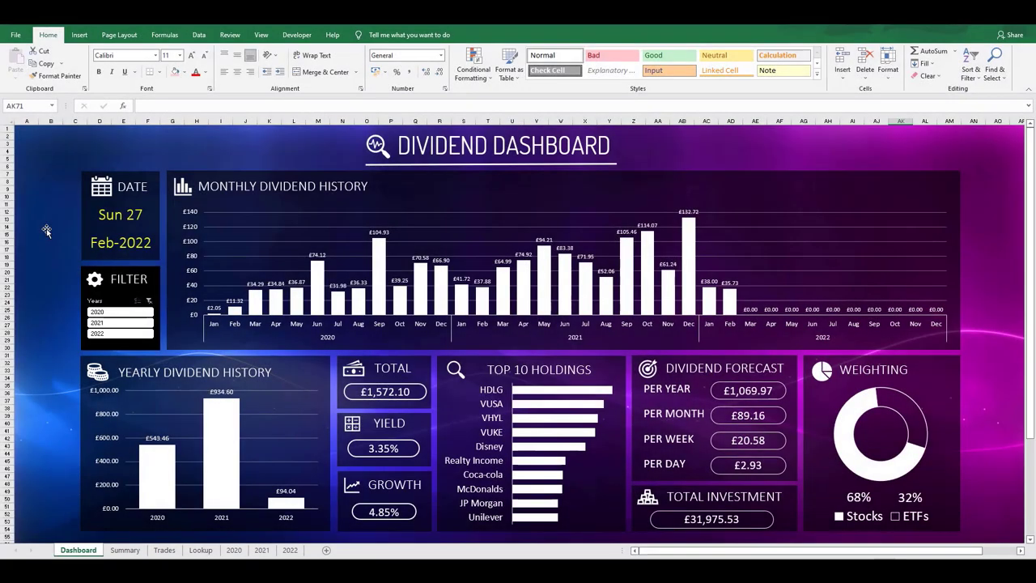
pyautogui.moveTo(32, 170)
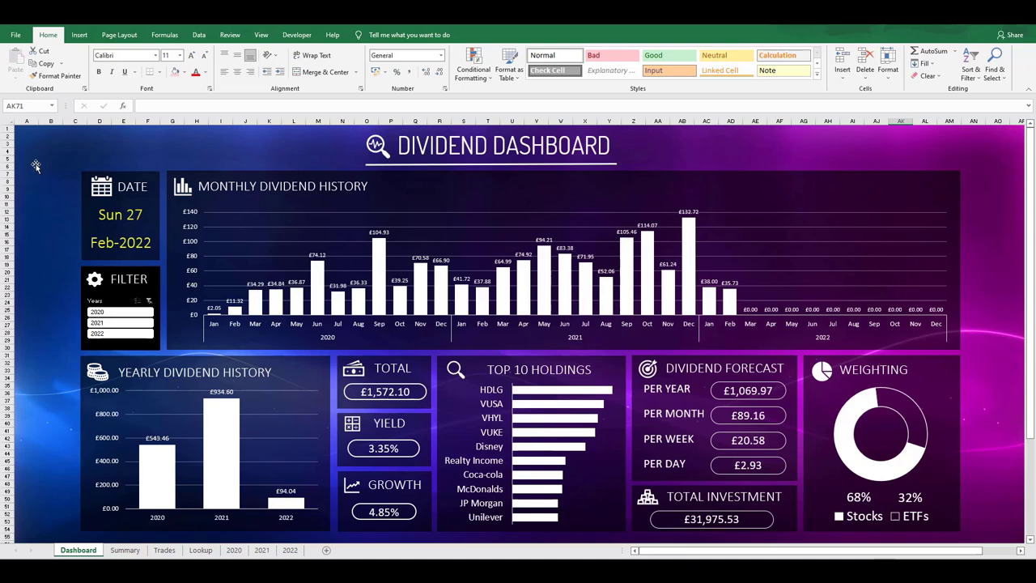
pyautogui.moveTo(128, 144)
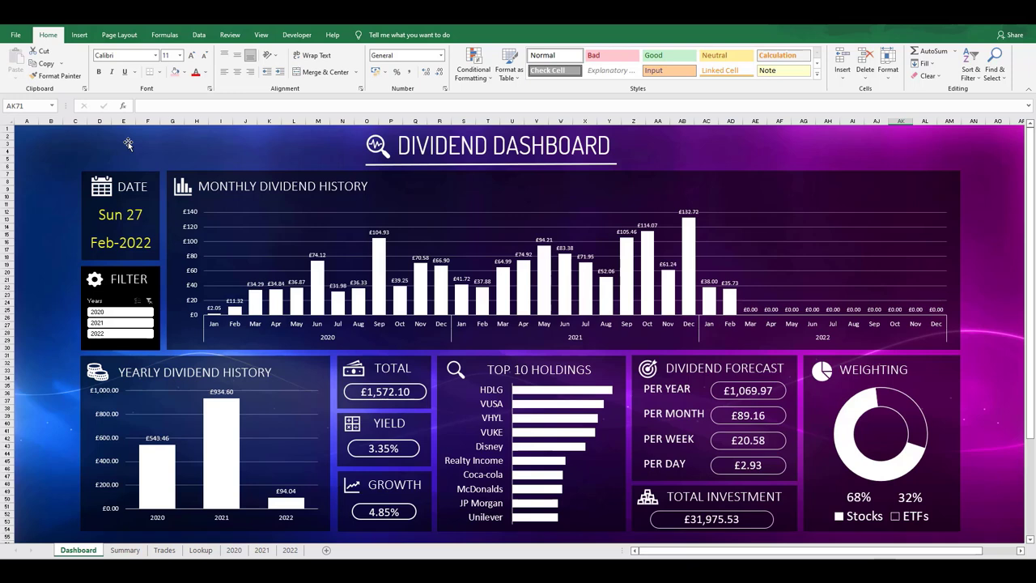
pyautogui.moveTo(39, 295)
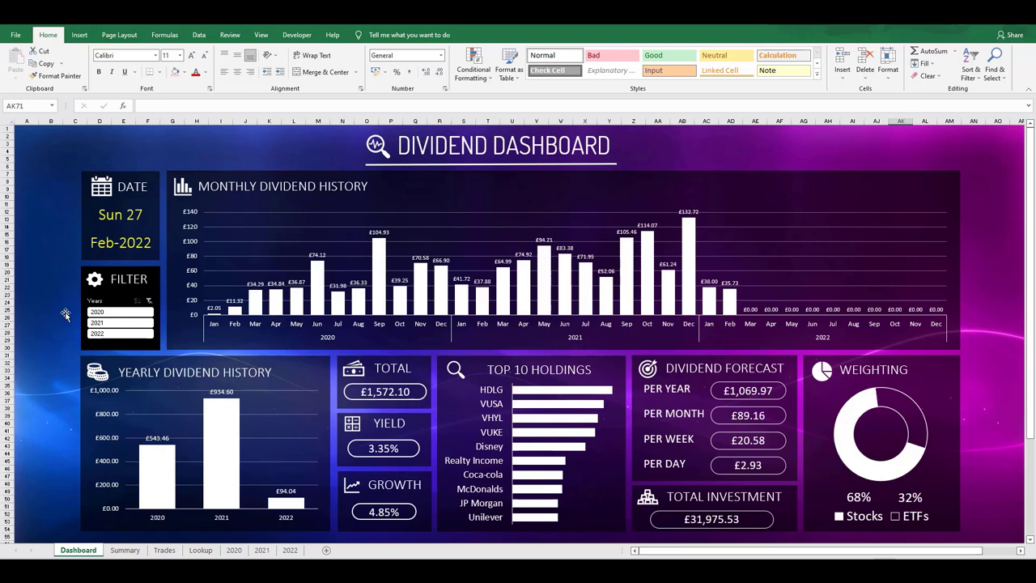
# Filter the dashboard's monthly chart by year (2020 only, then with 2022), then show all years again
pyautogui.click(120, 316)
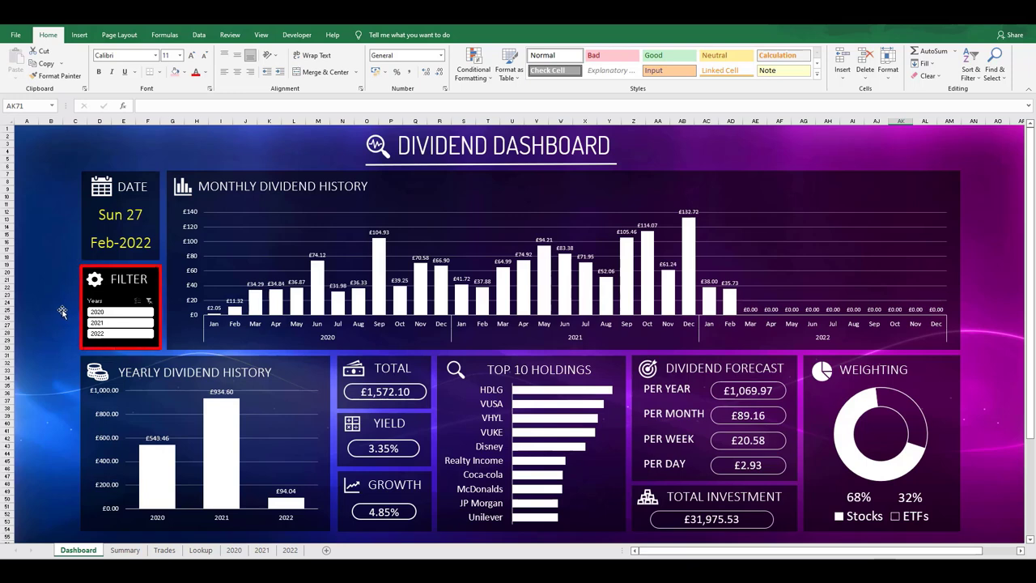
pyautogui.click(97, 313)
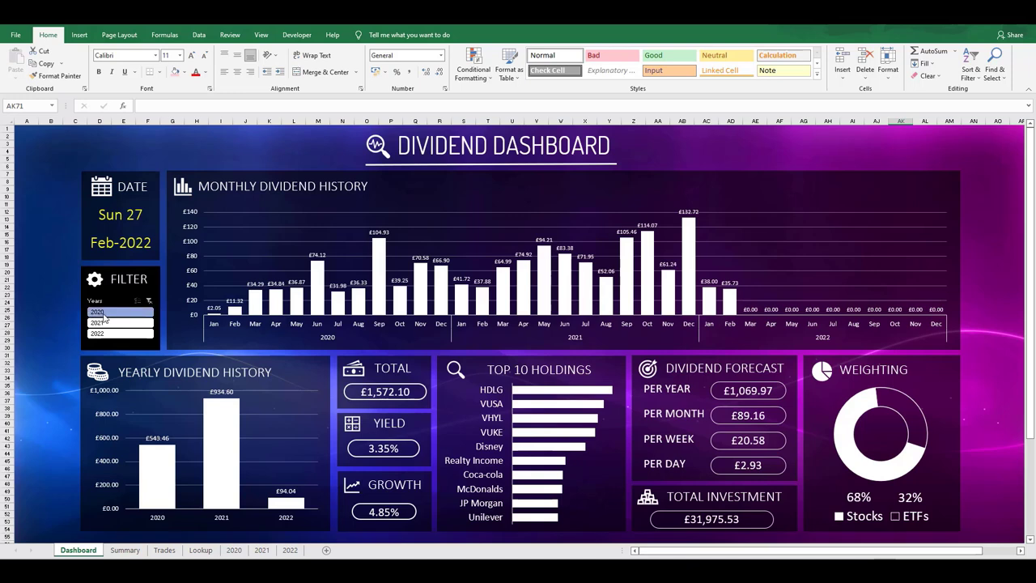
pyautogui.click(98, 314)
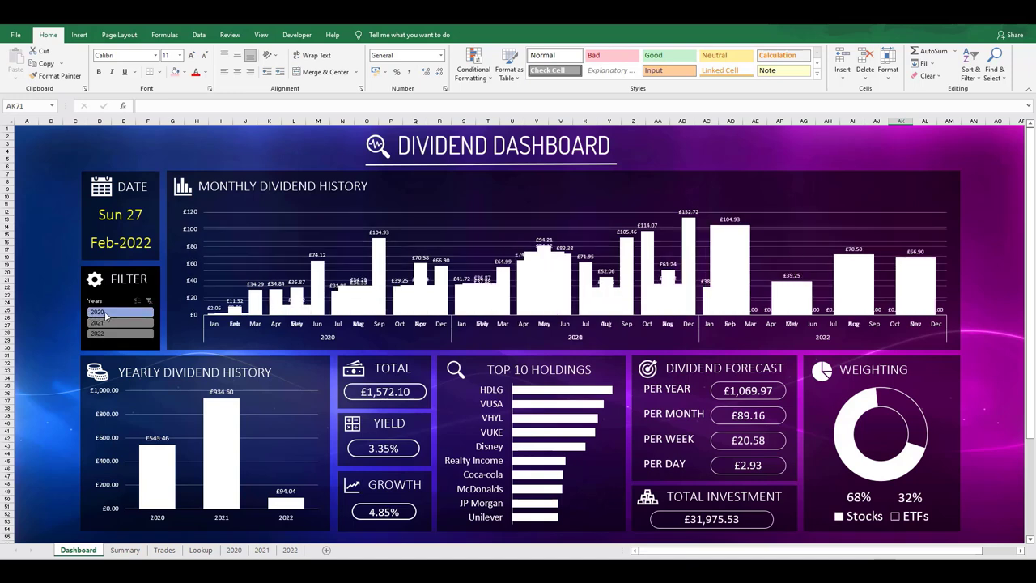
pyautogui.click(97, 312)
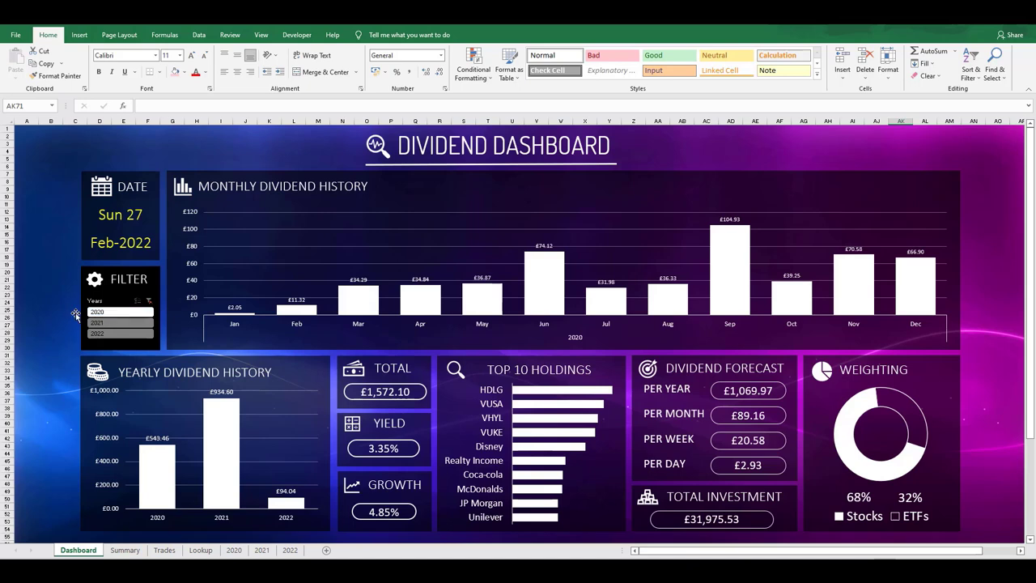
pyautogui.click(120, 334)
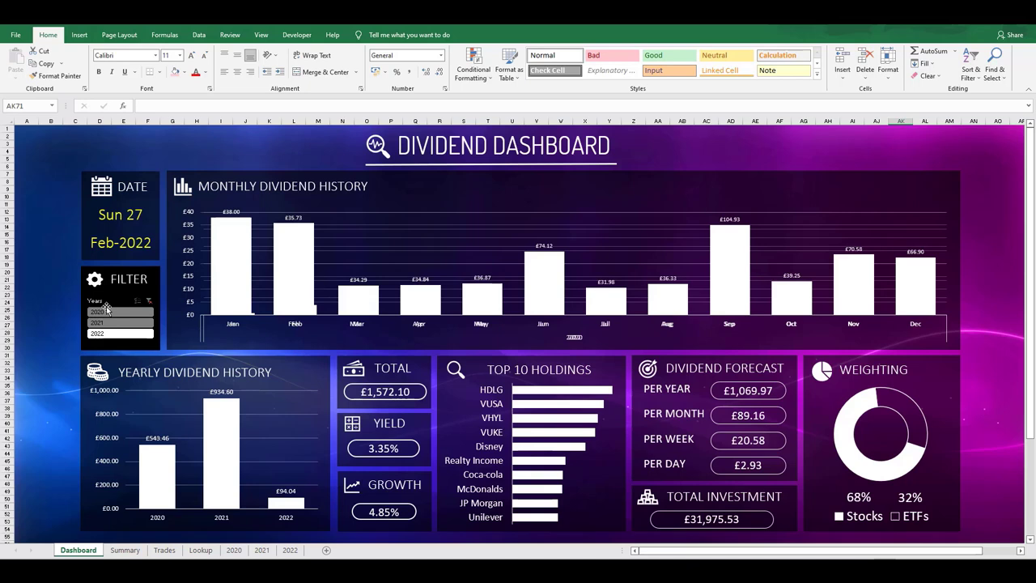
pyautogui.click(97, 311)
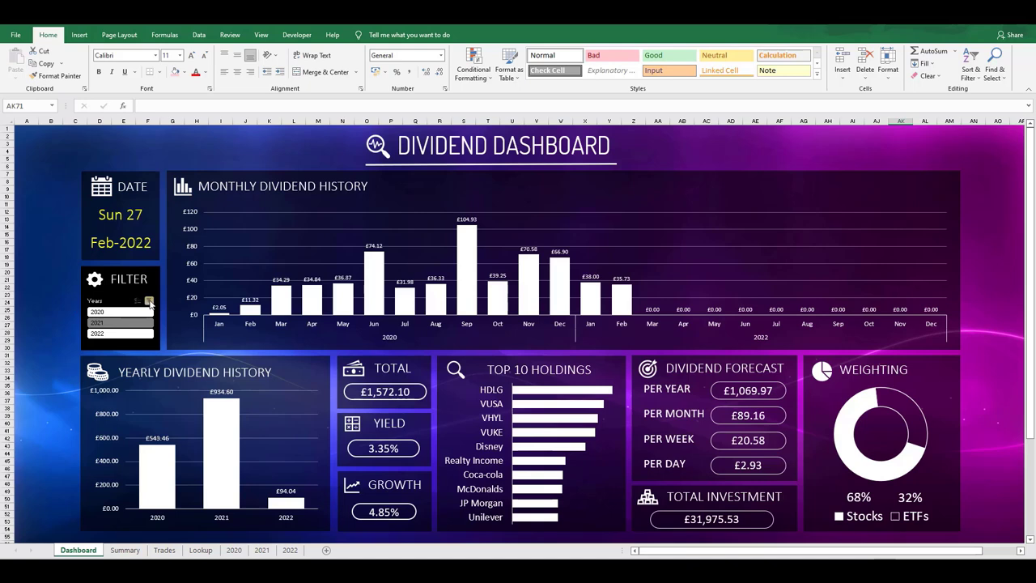
pyautogui.click(149, 301)
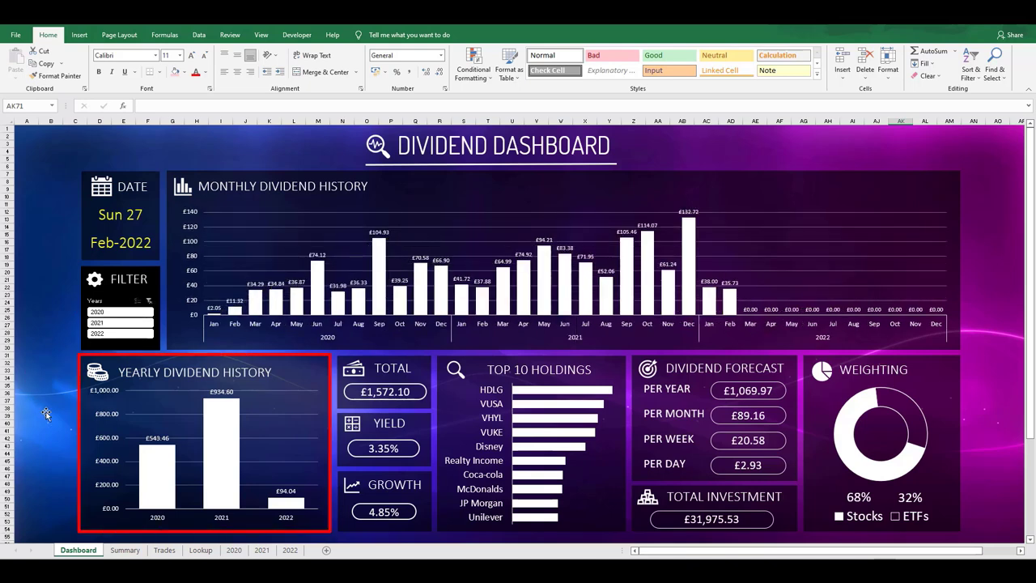
# Review dashboard figures, then view the Trades log and switch to the Summary sheet
pyautogui.click(45, 413)
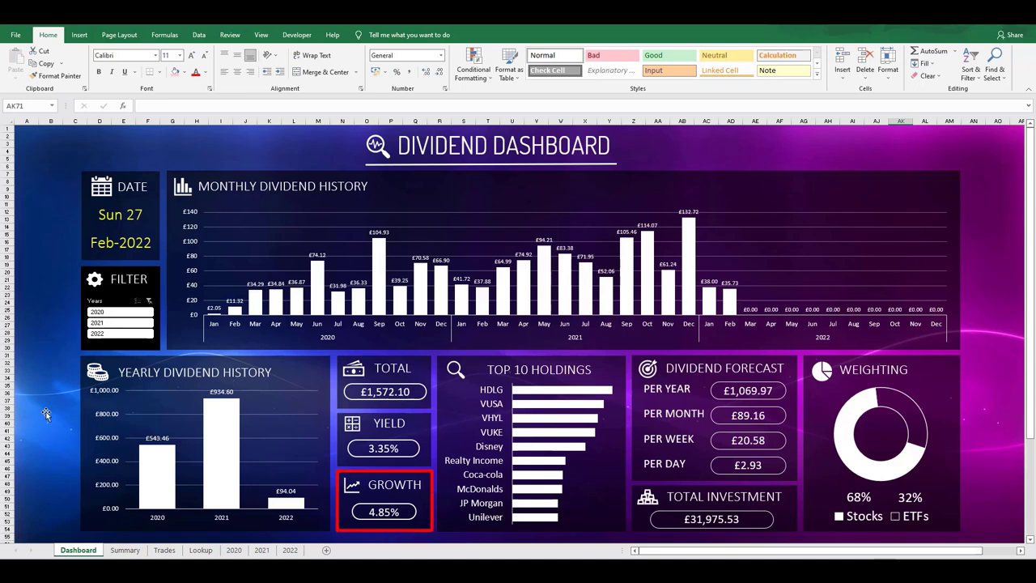
pyautogui.click(386, 499)
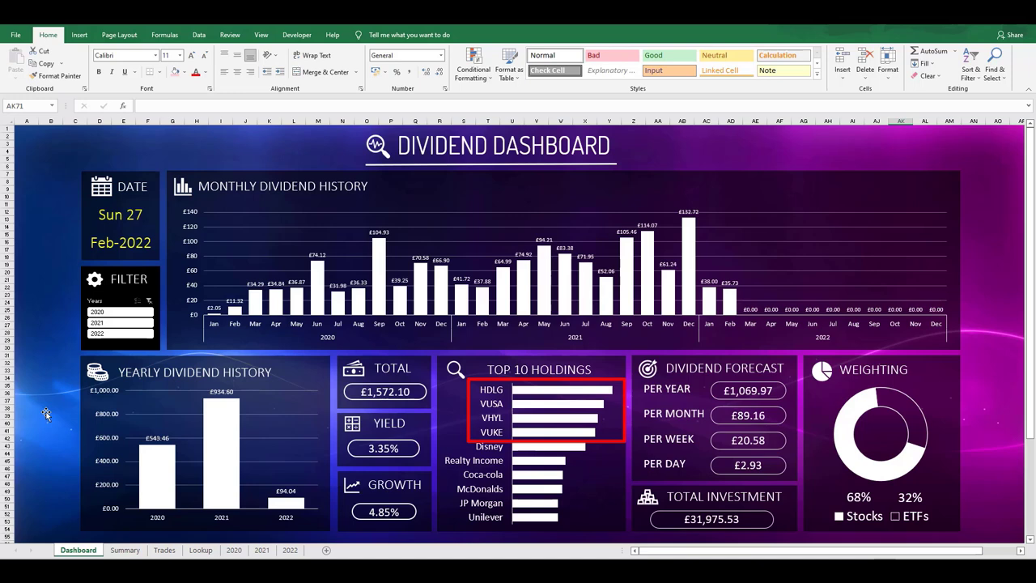
pyautogui.click(547, 409)
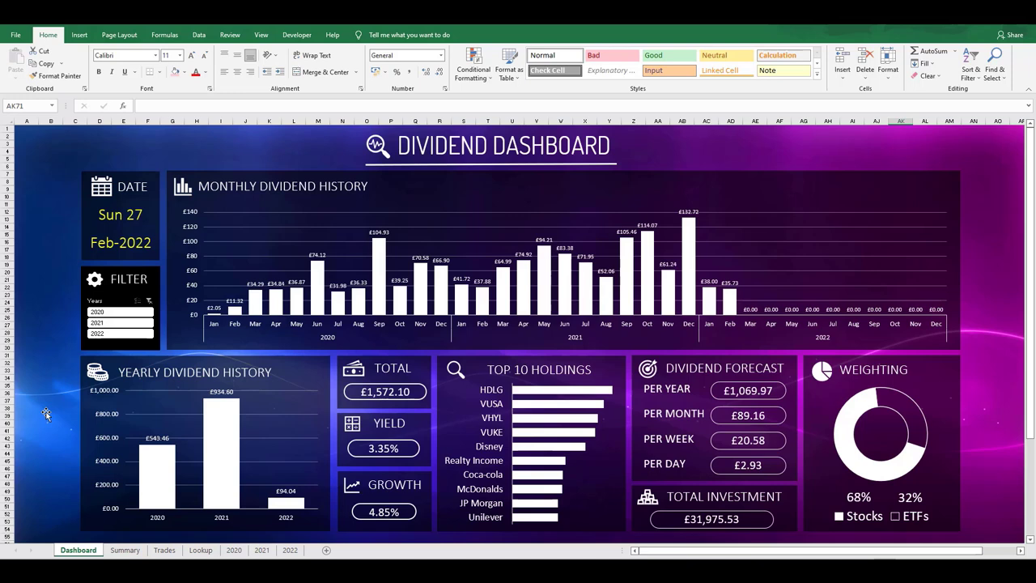
pyautogui.click(712, 519)
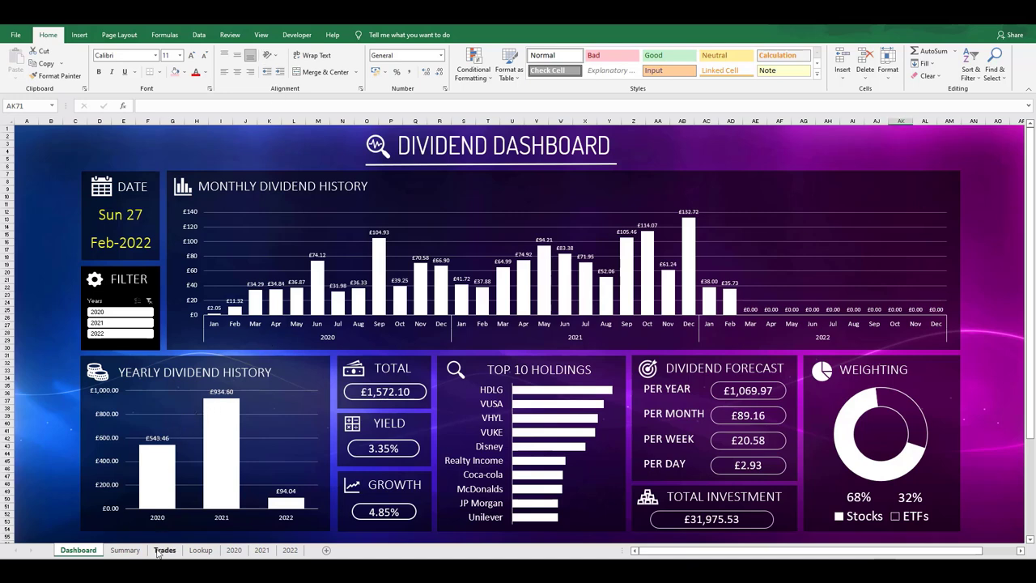
pyautogui.click(165, 550)
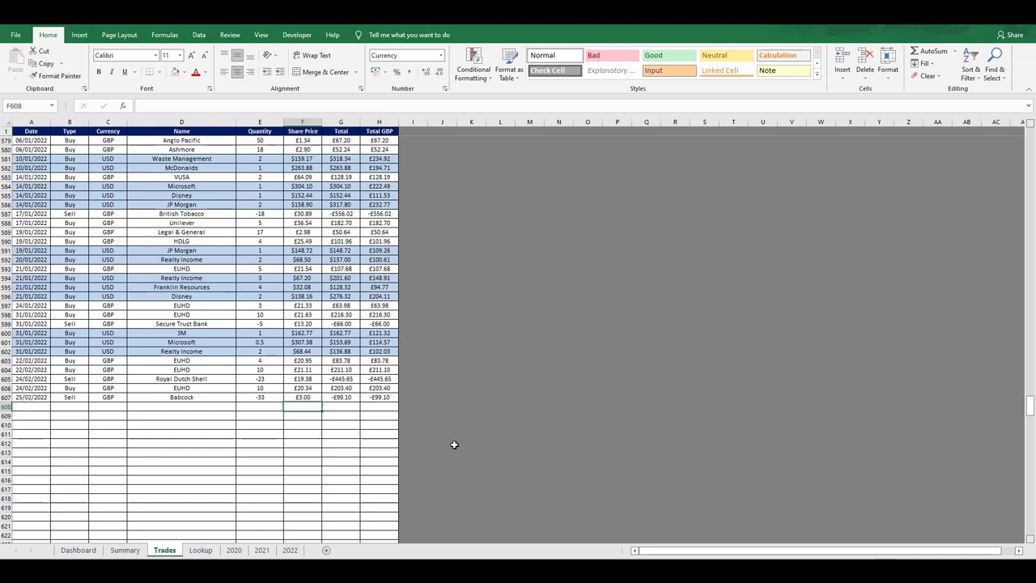
pyautogui.moveTo(440, 447)
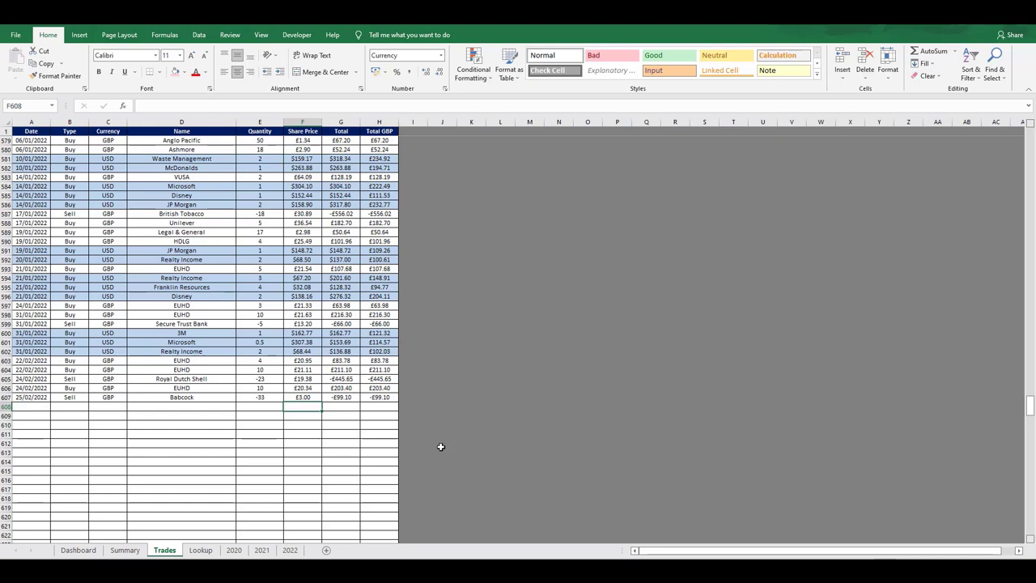
pyautogui.moveTo(447, 439)
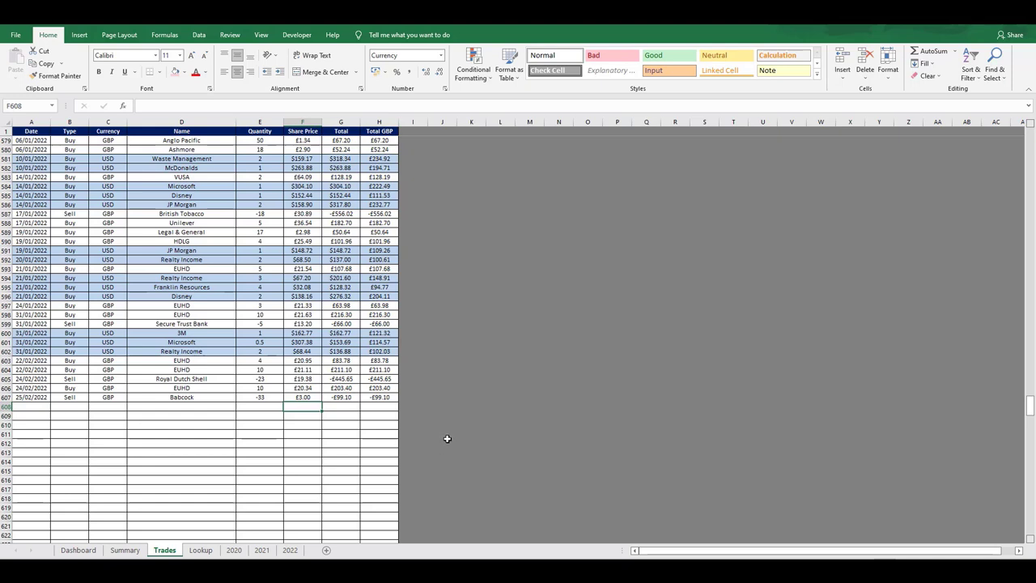
pyautogui.moveTo(68, 406)
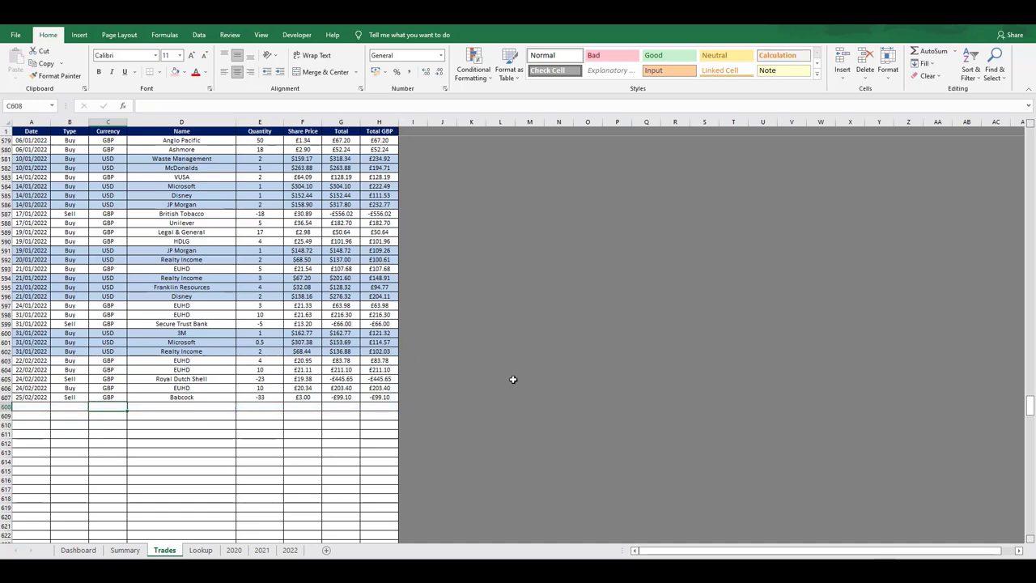
pyautogui.click(124, 551)
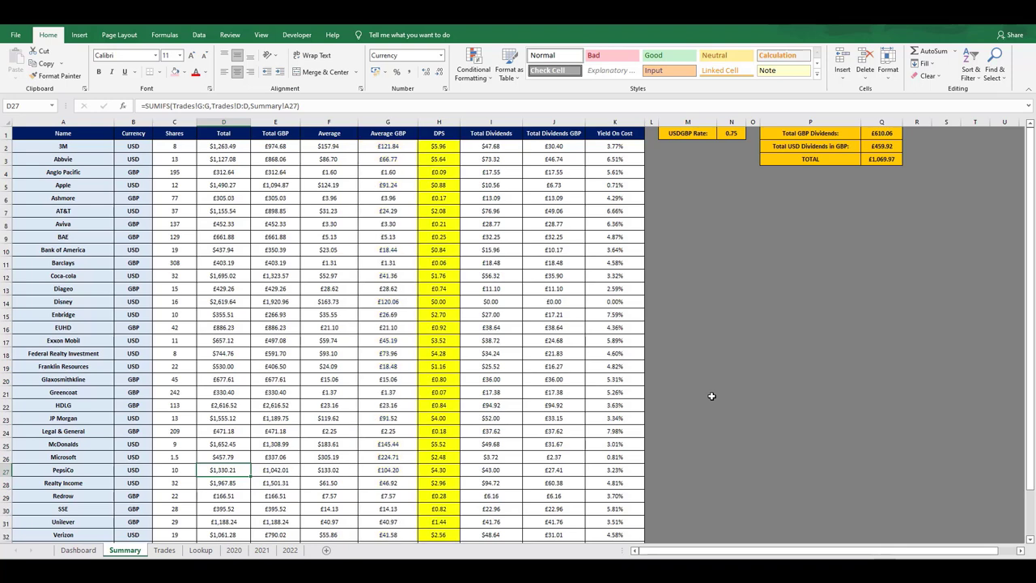
pyautogui.click(491, 132)
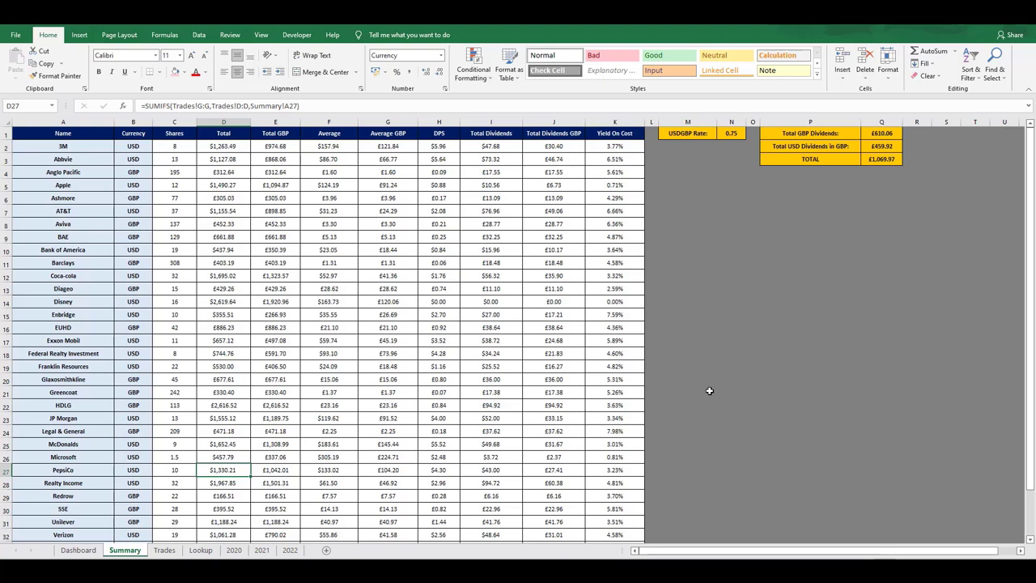
pyautogui.moveTo(716, 384)
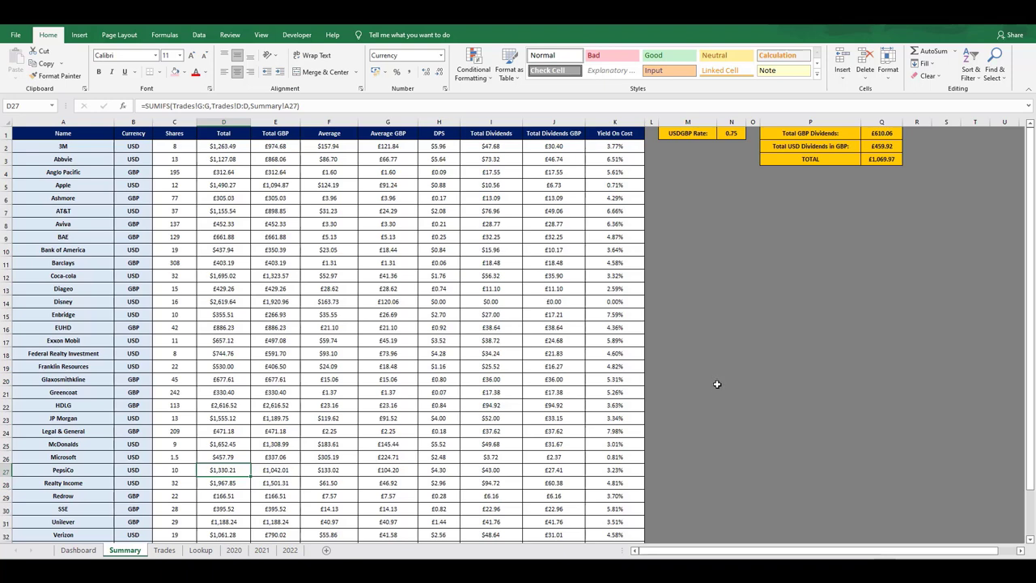
pyautogui.moveTo(738, 201)
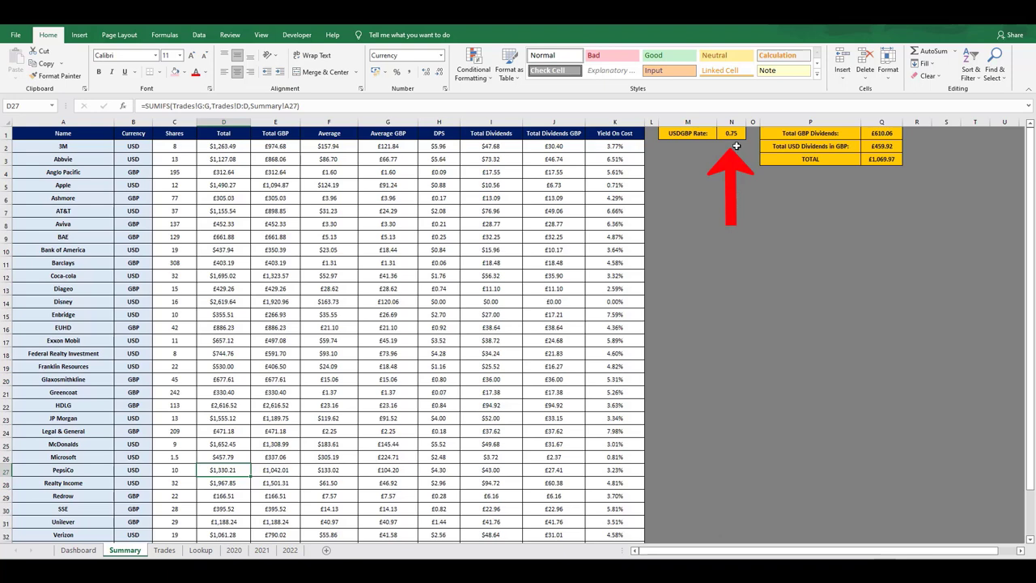
pyautogui.click(732, 133)
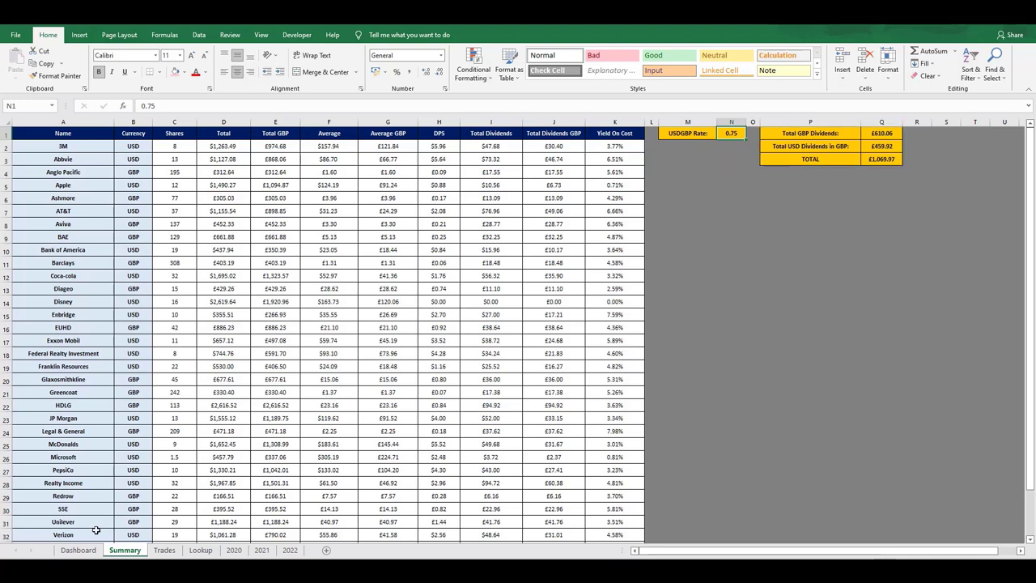
pyautogui.click(78, 551)
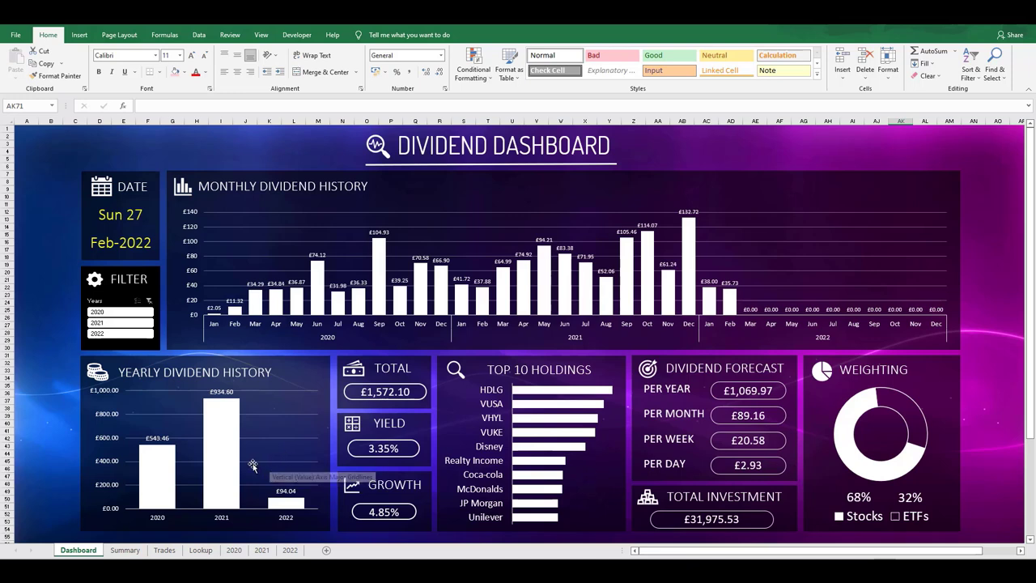
pyautogui.moveTo(253, 466)
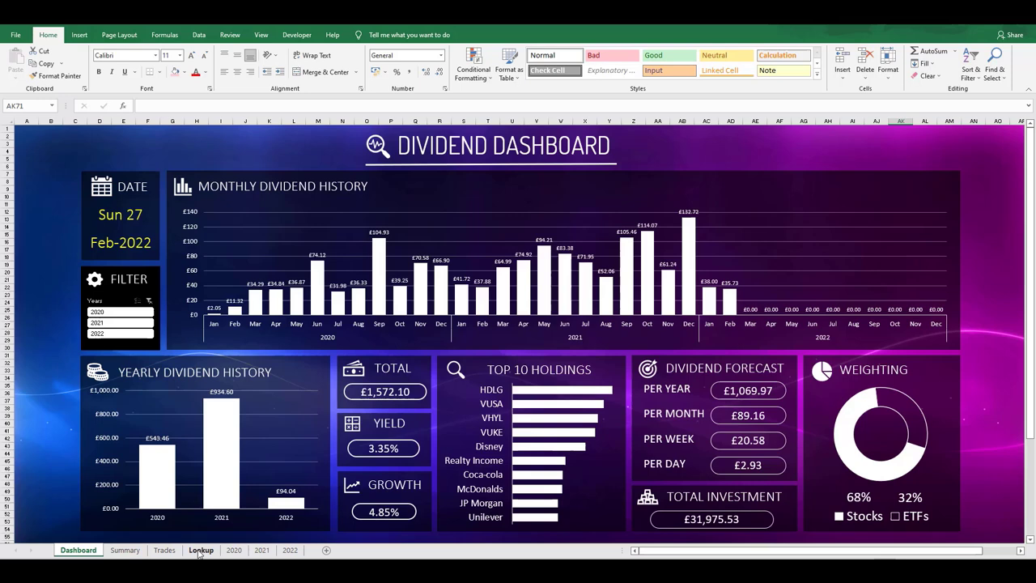
# Run Update Dividends on the Lookup sheet and dismiss the Done message
pyautogui.click(201, 550)
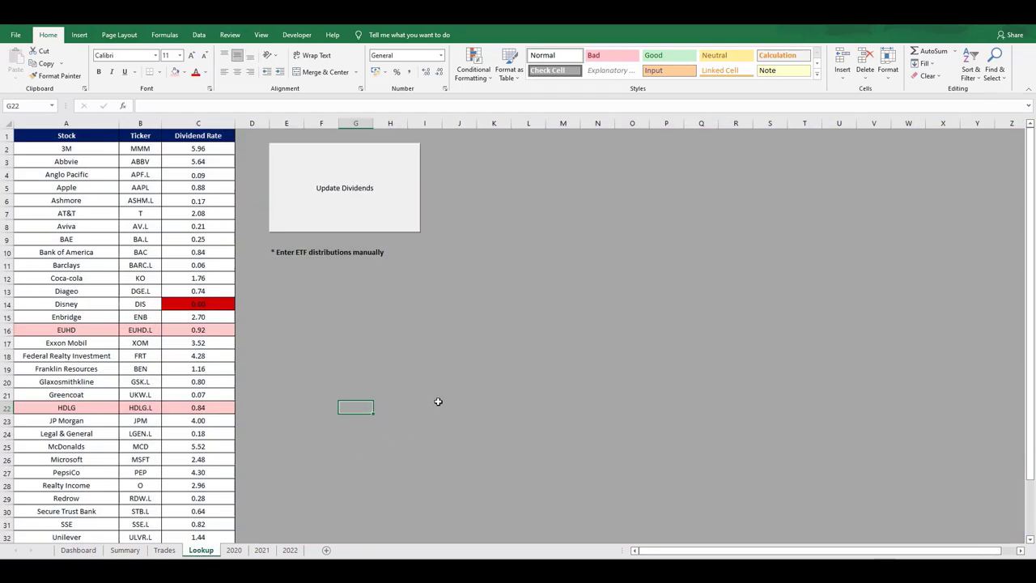
pyautogui.moveTo(344, 188)
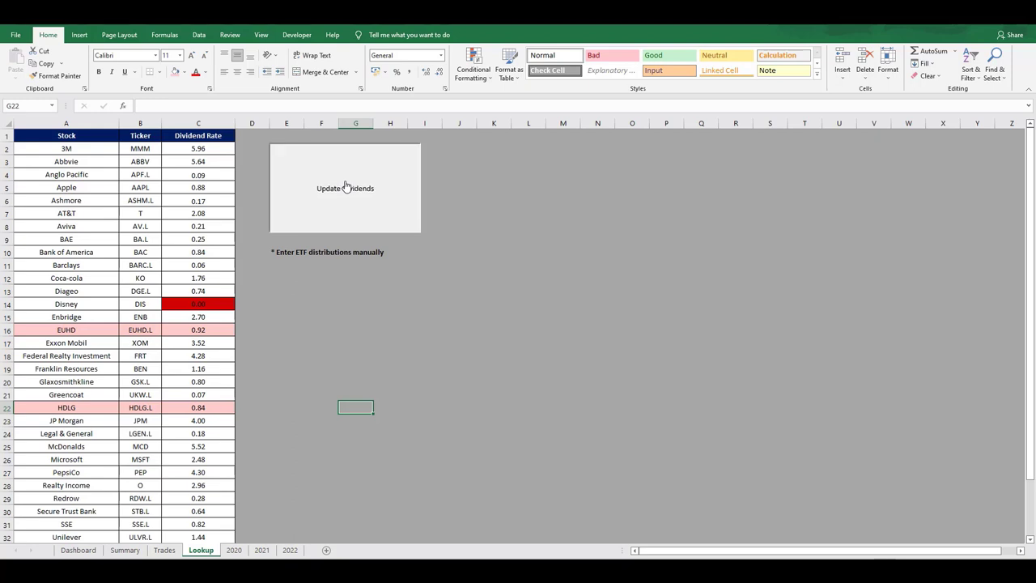
pyautogui.click(345, 188)
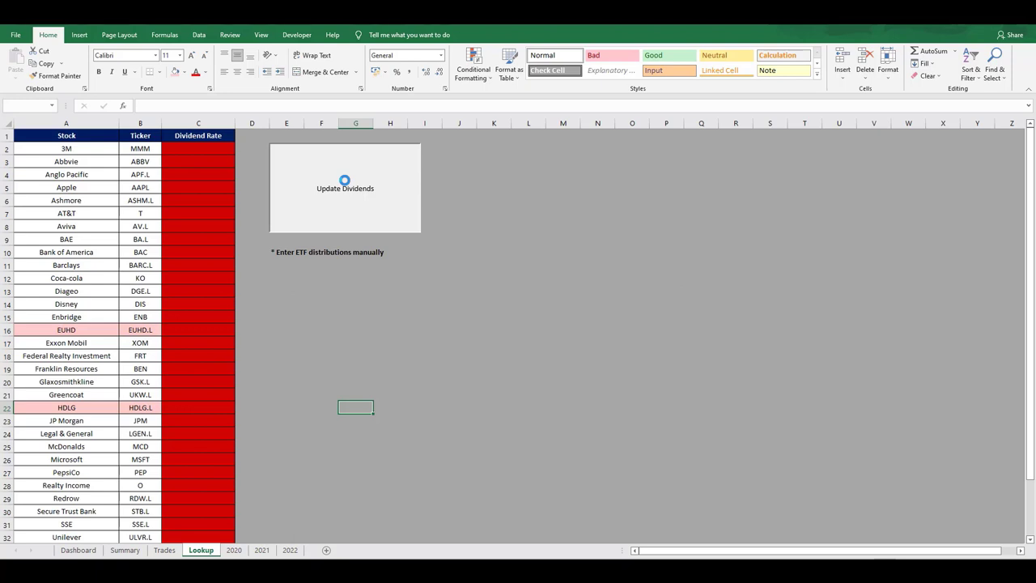
pyautogui.click(345, 188)
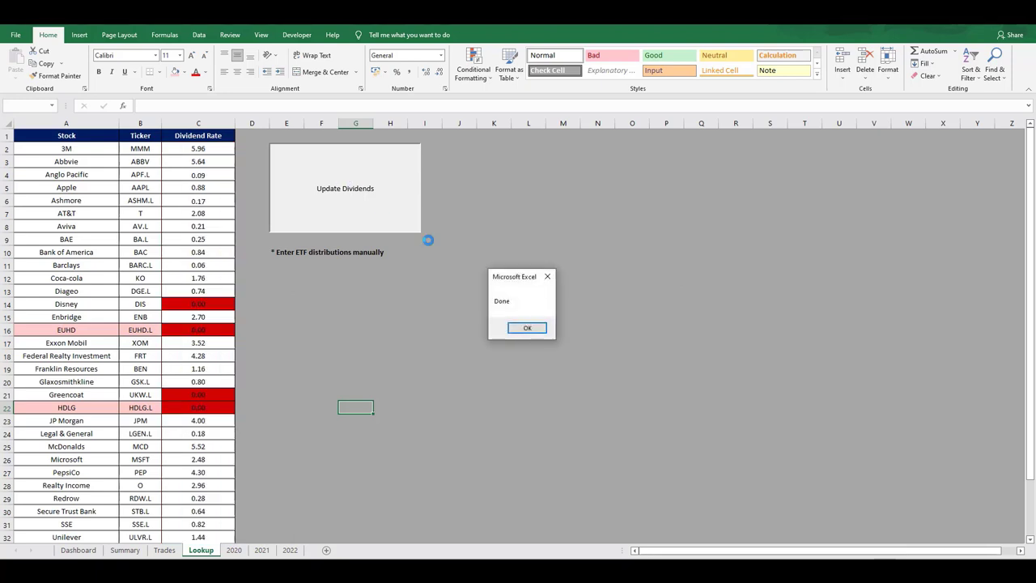
pyautogui.click(528, 327)
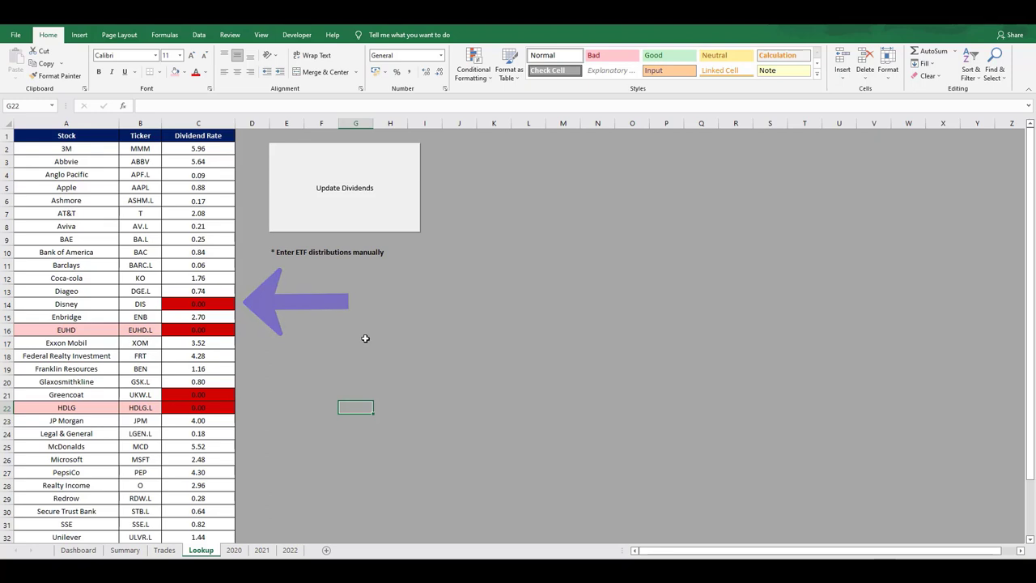
# Select a column range of the refreshed rates on the Lookup sheet
pyautogui.moveTo(295, 301); pyautogui.dragTo(295, 395)
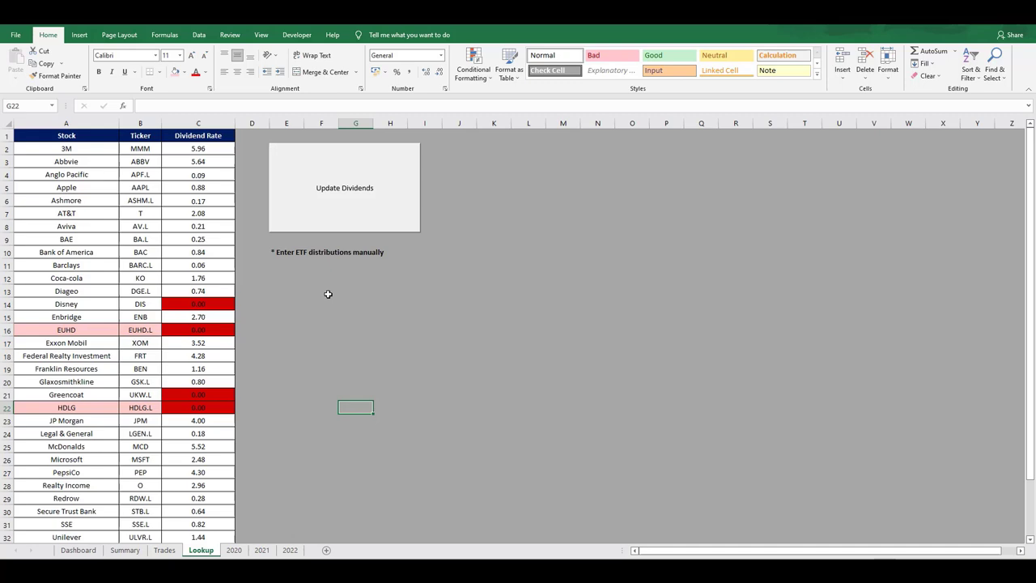
pyautogui.moveTo(342, 347)
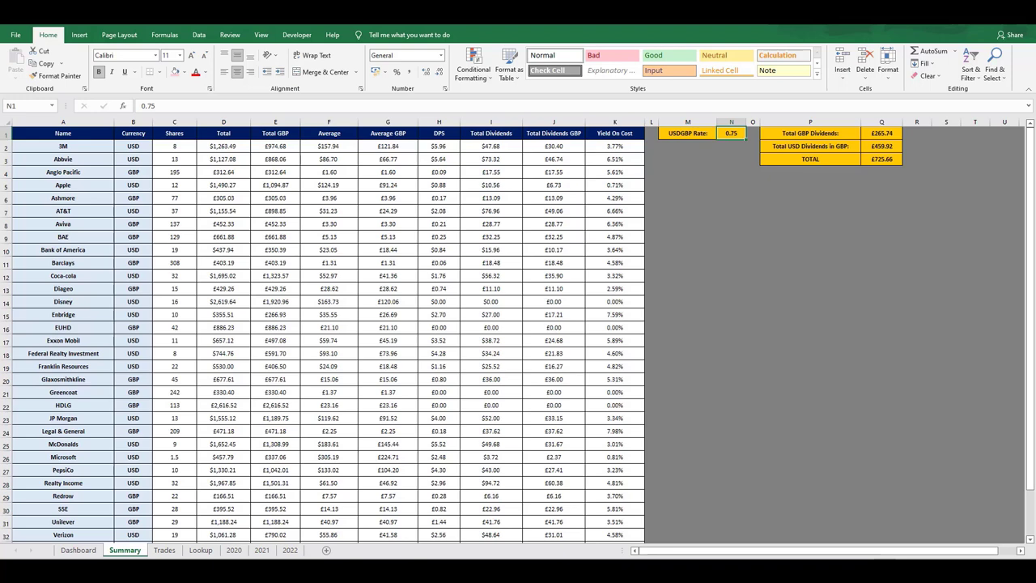
# Show the 2022 sheet of monthly dividends per holding
pyautogui.click(233, 550)
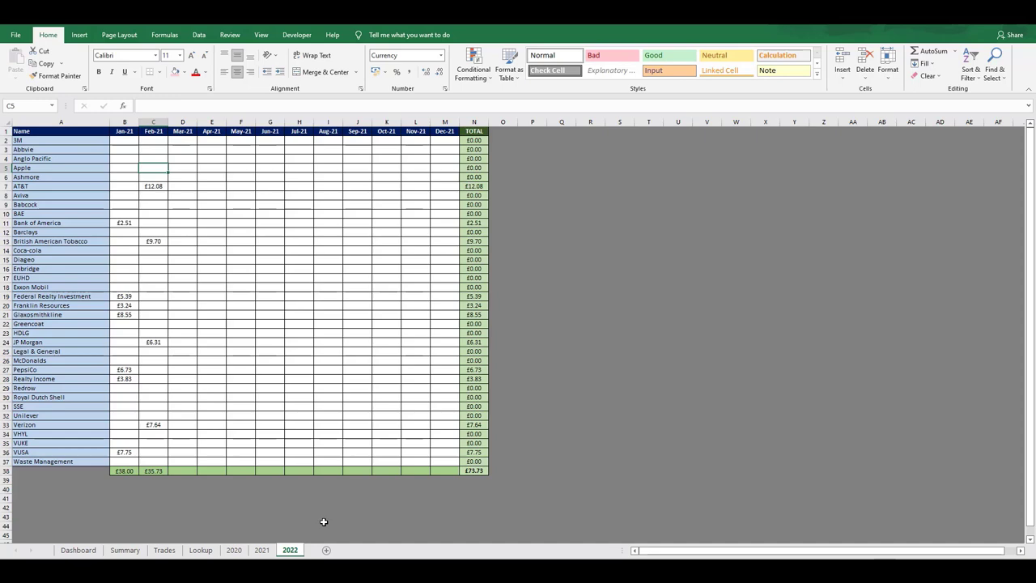
pyautogui.moveTo(249, 541)
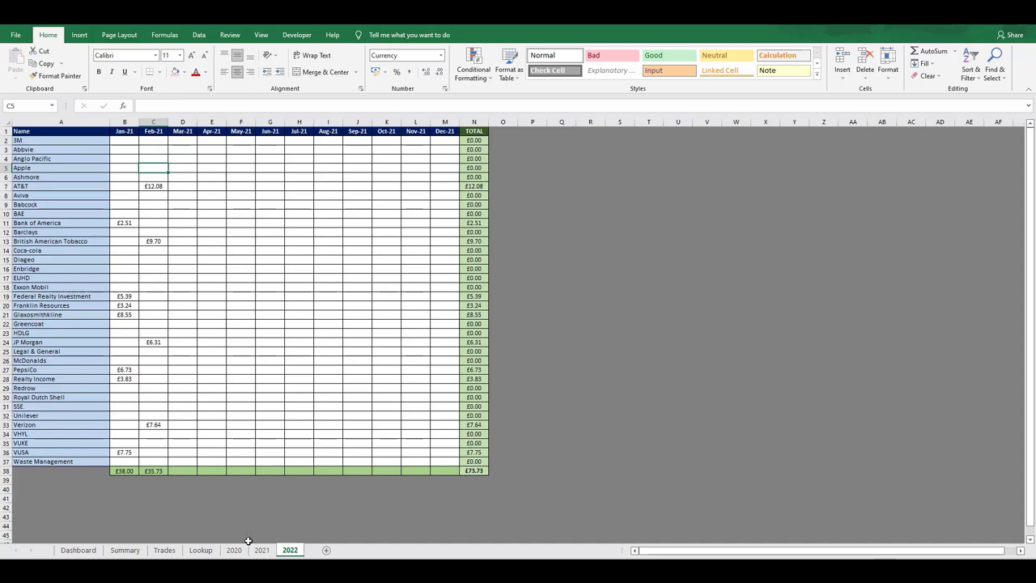
pyautogui.click(233, 550)
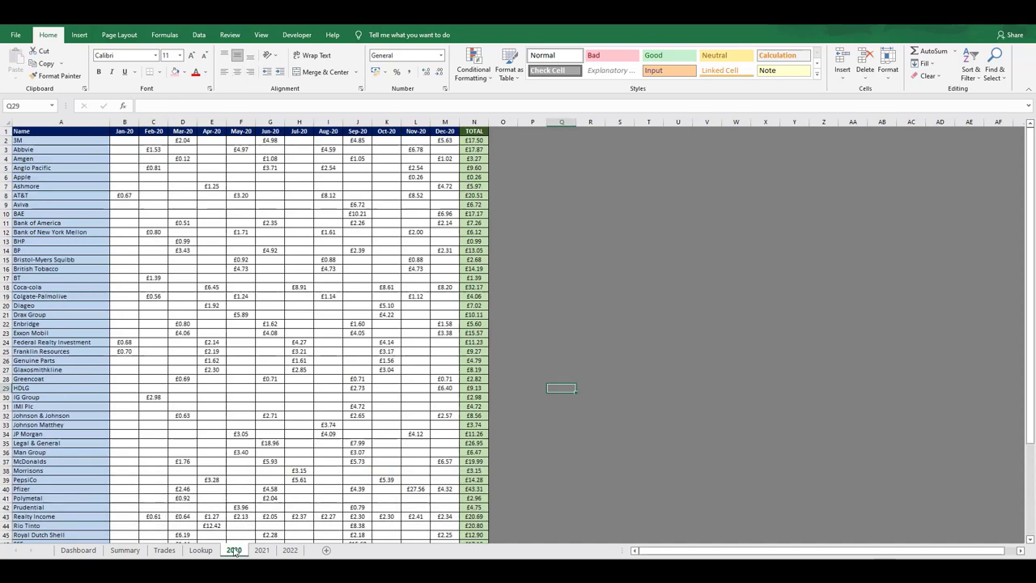
pyautogui.click(262, 551)
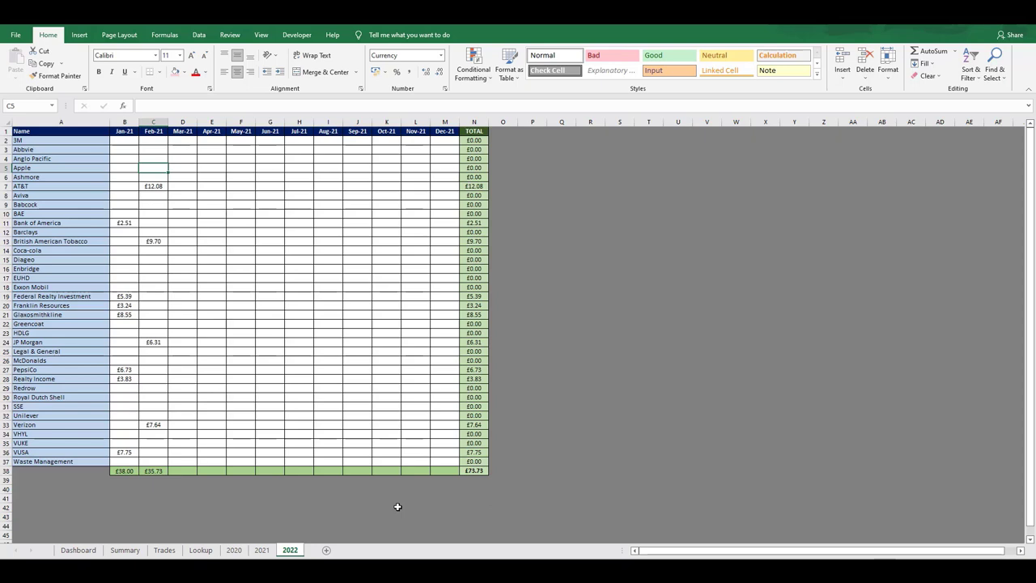
pyautogui.moveTo(332, 492)
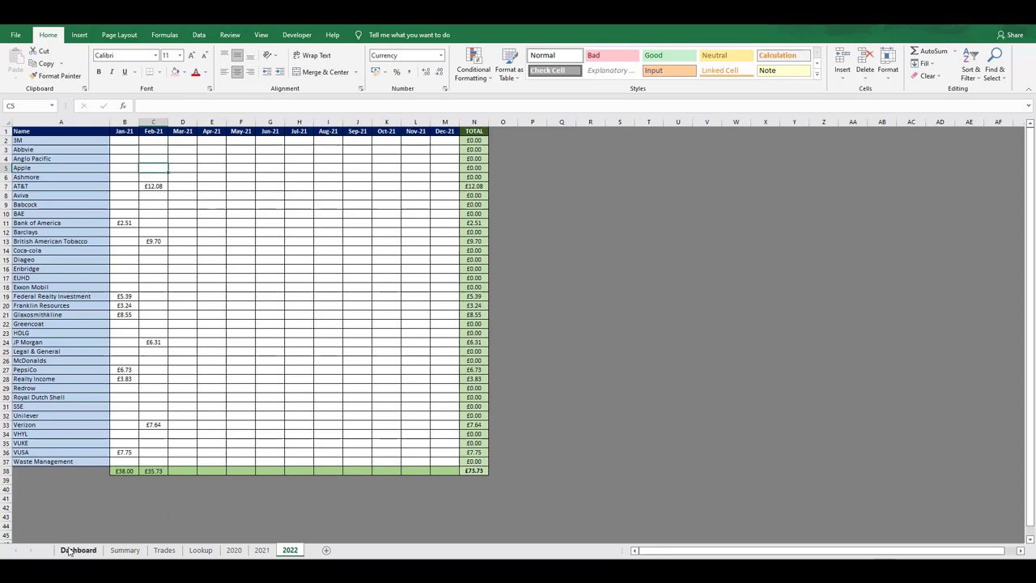
# View the refreshed dashboard, then the Trades log of buy and sell transactions
pyautogui.click(78, 551)
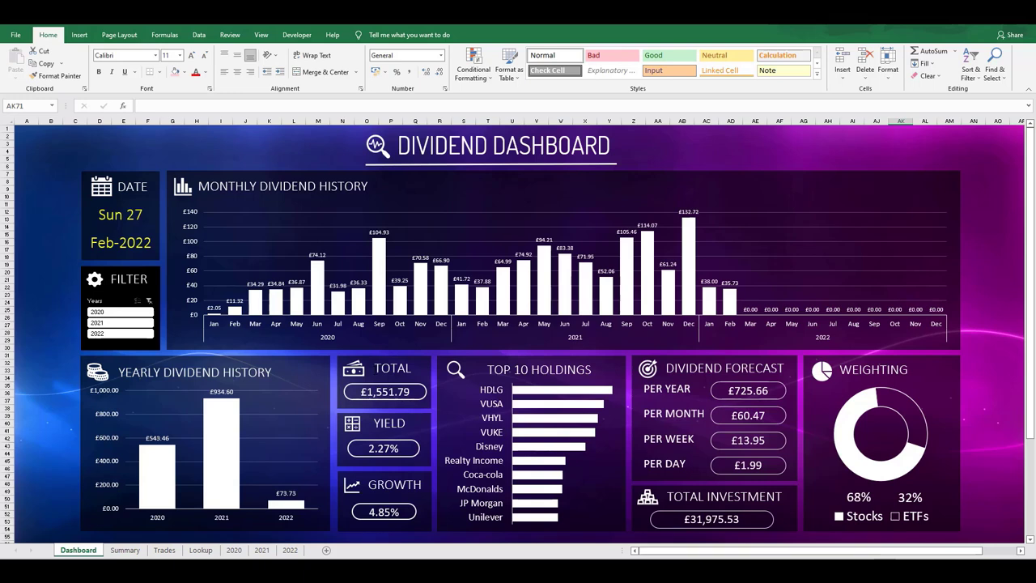
pyautogui.moveTo(34, 226)
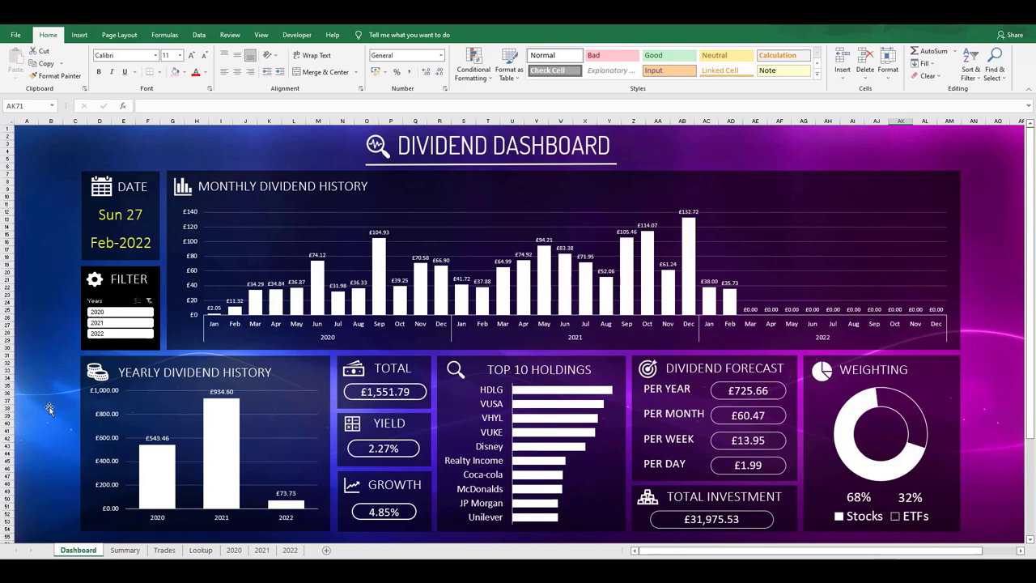
pyautogui.click(165, 551)
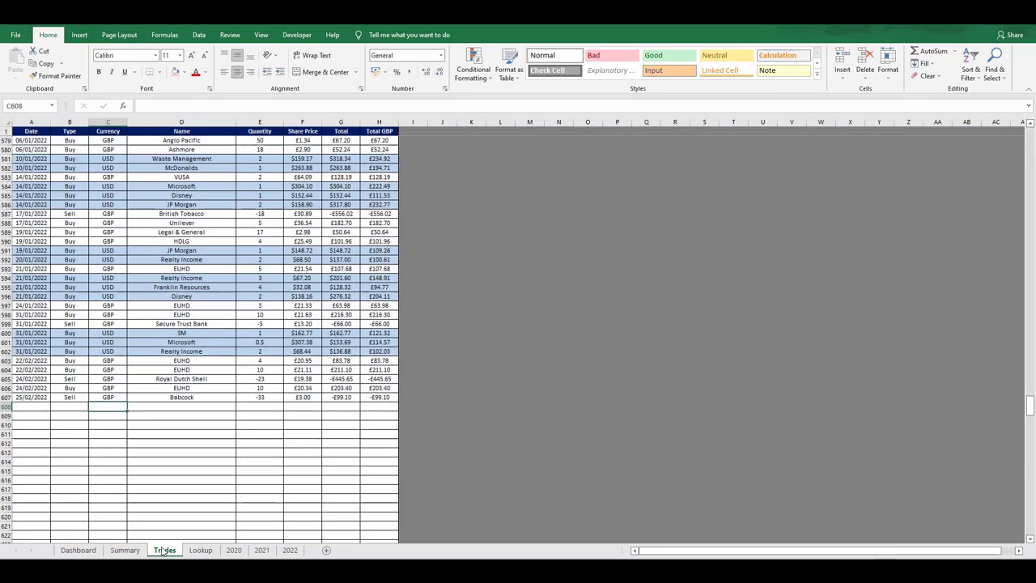
# Pass through the 2022, Summary and Lookup sheets and return to the dashboard (£1,551.79, 2.27%)
pyautogui.click(289, 550)
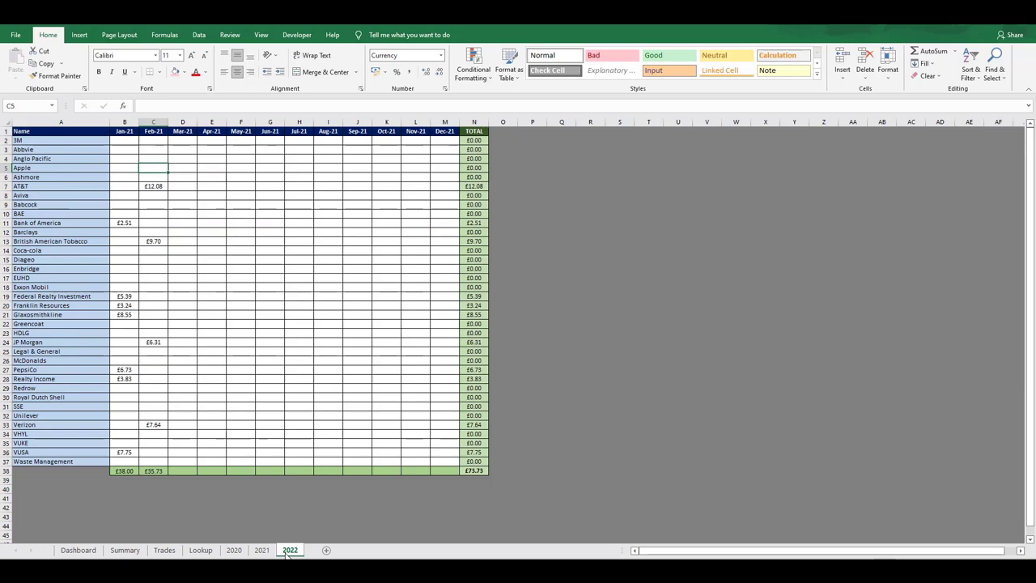
pyautogui.moveTo(125, 550)
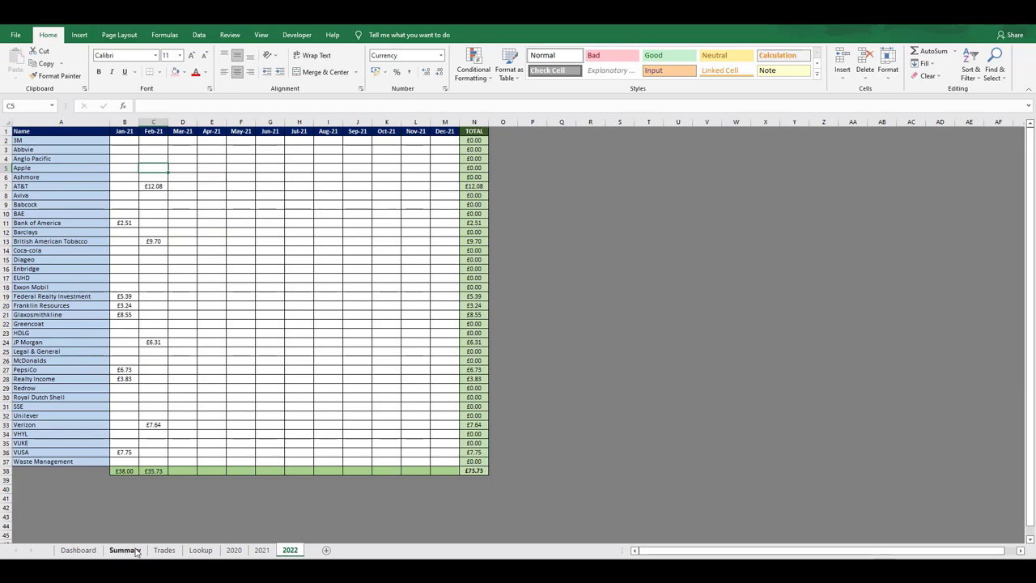
pyautogui.click(123, 551)
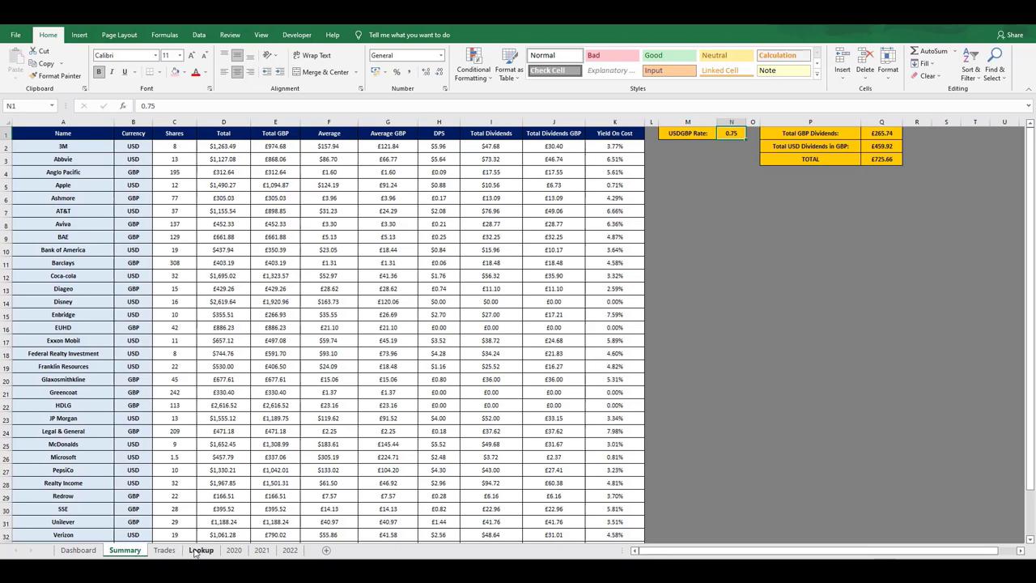
pyautogui.click(201, 550)
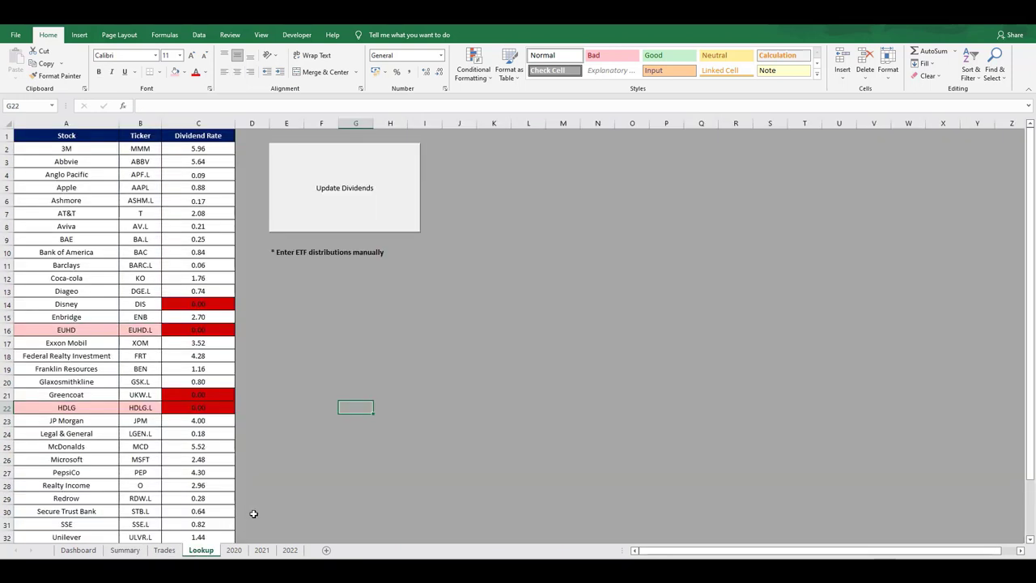
pyautogui.moveTo(281, 496)
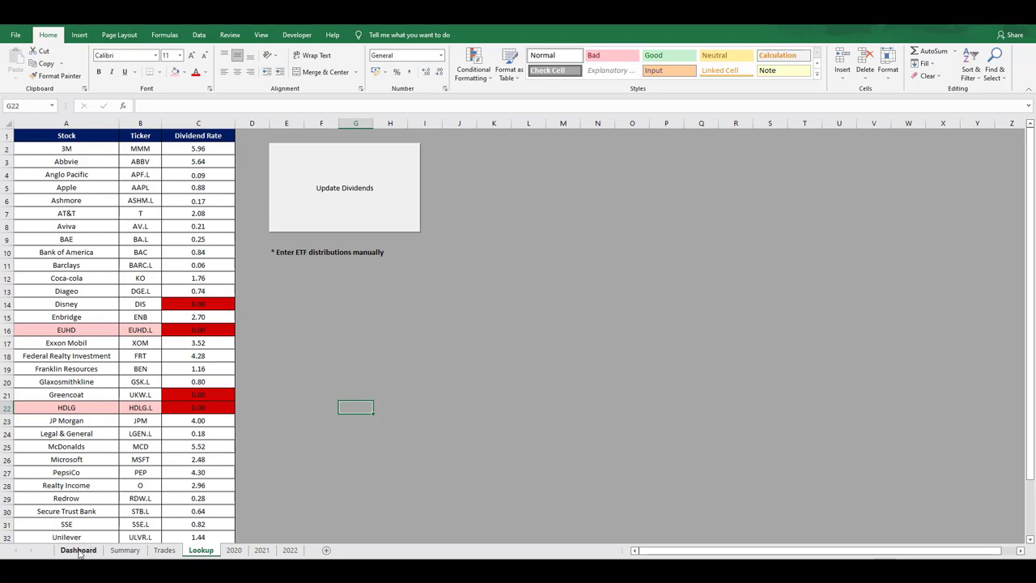
pyautogui.click(78, 551)
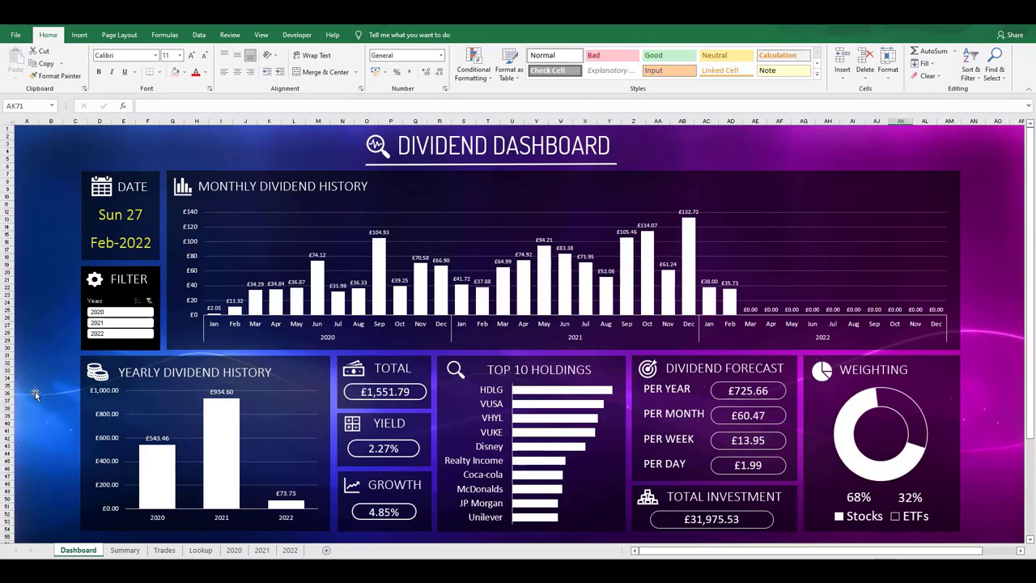